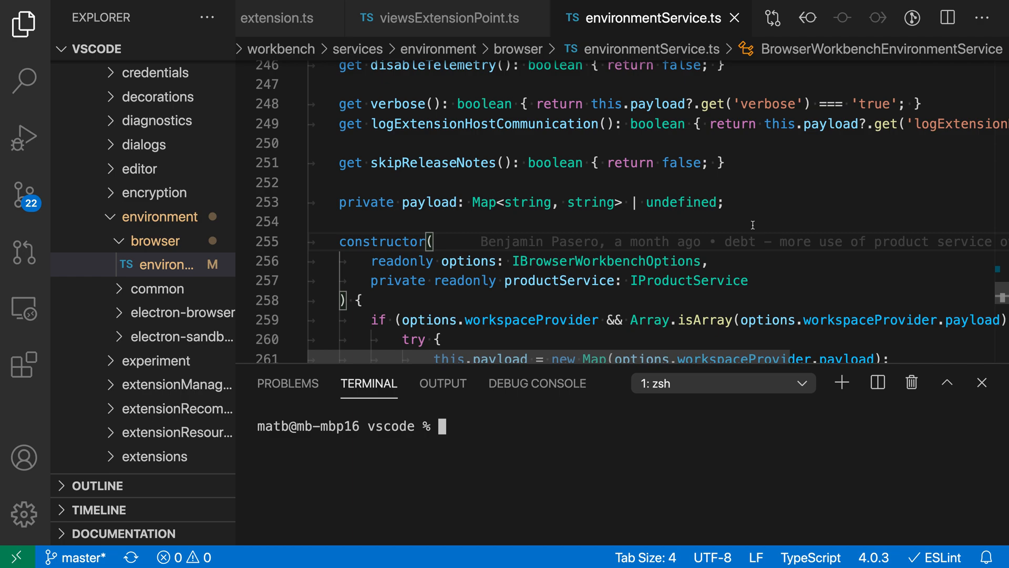
pyautogui.moveTo(291, 449)
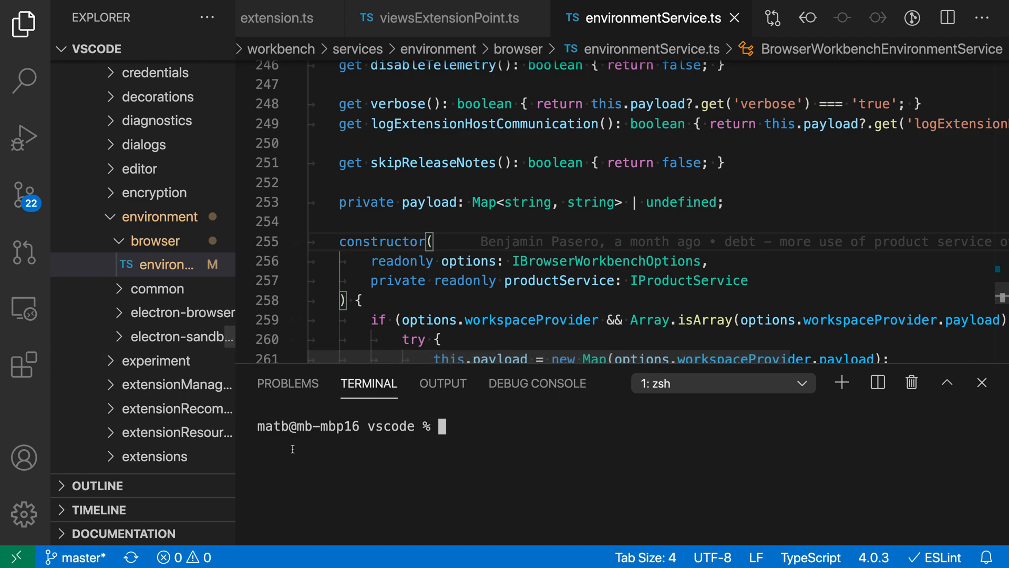
pyautogui.moveTo(838, 208)
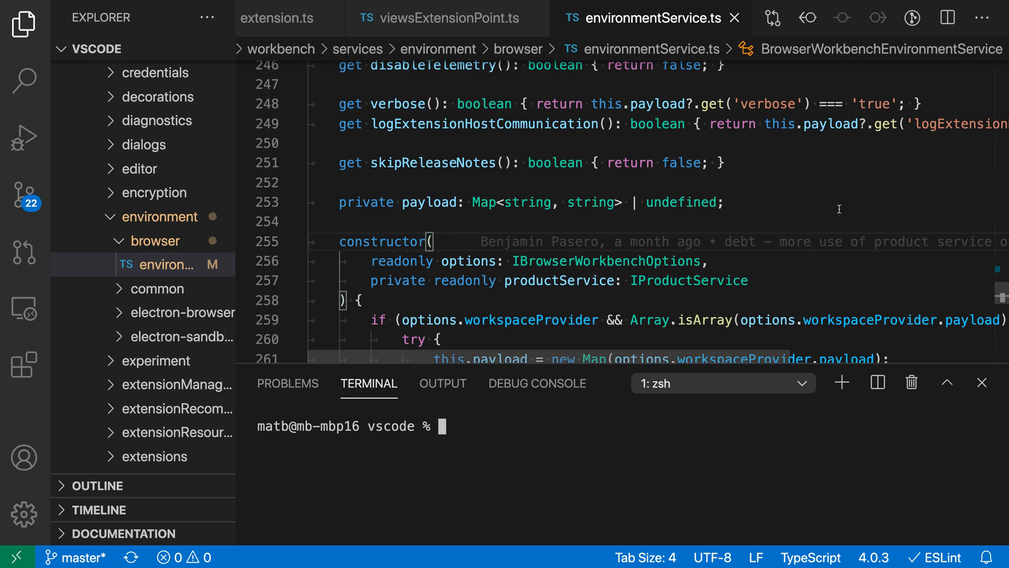
# Toggle the terminal panel and restore it to normal size.
pyautogui.press('cmd+j')
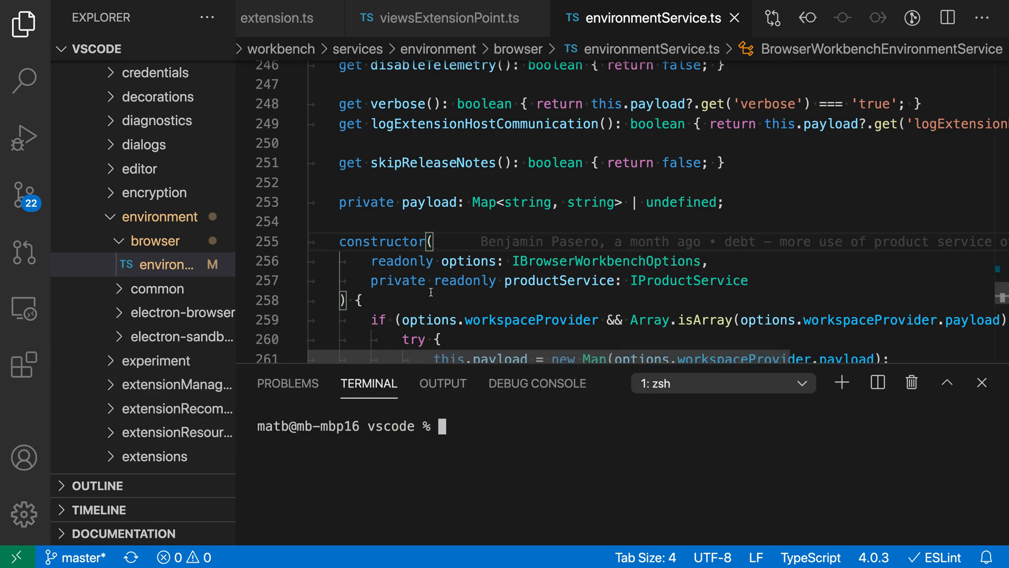
pyautogui.moveTo(618, 458)
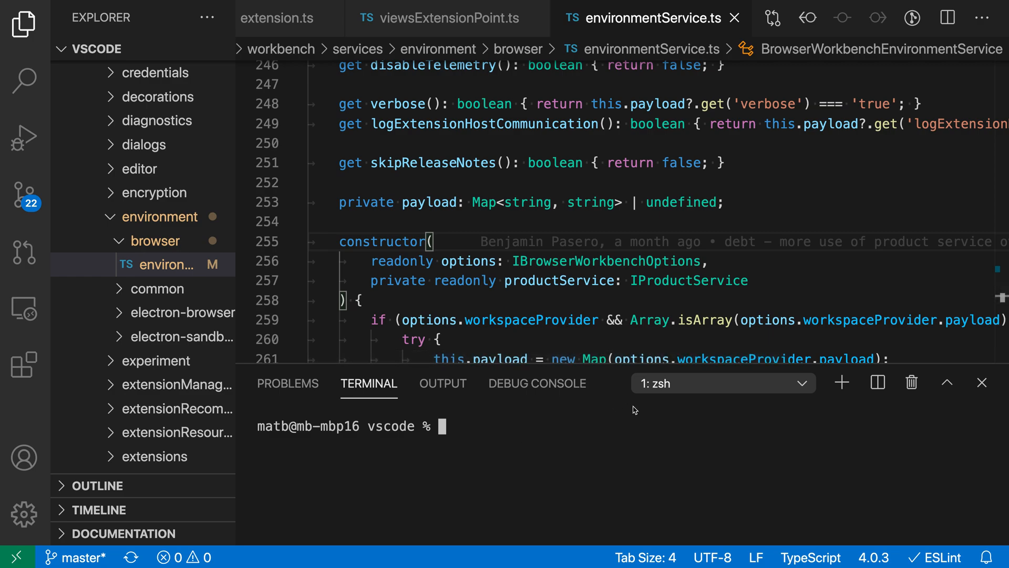
pyautogui.moveTo(957, 400)
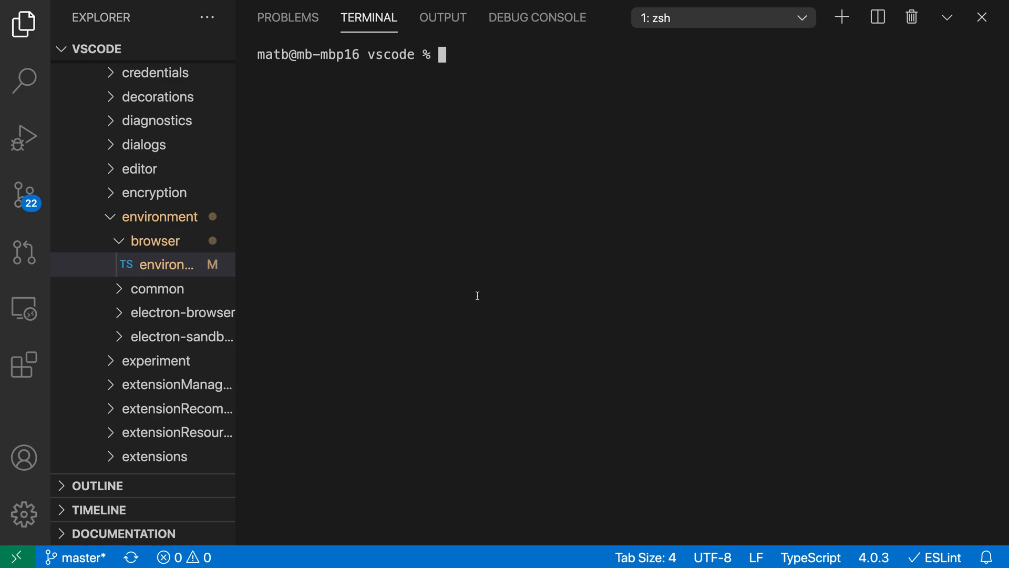
pyautogui.press('cmd')
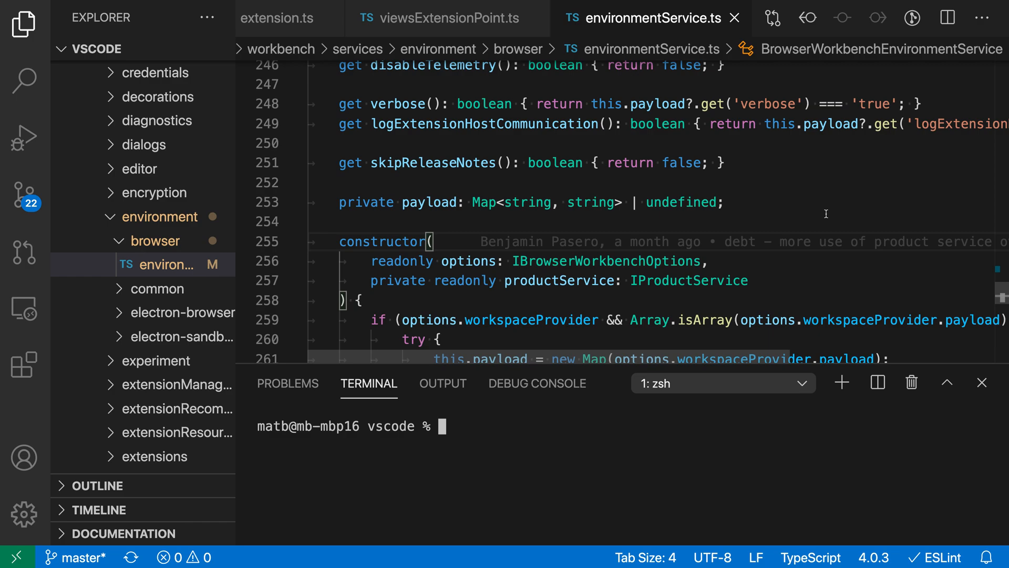
# Filter Settings by 'panel opens' to reveal Workbench › Panel: Opens Maximized, currently preserve.
pyautogui.press('cmd+,')
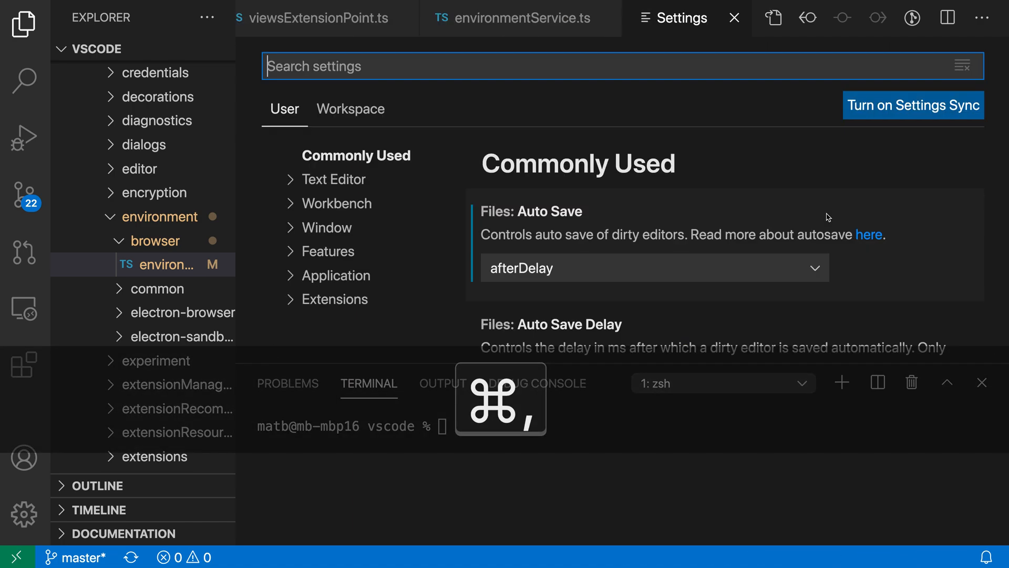
pyautogui.write('panel ope')
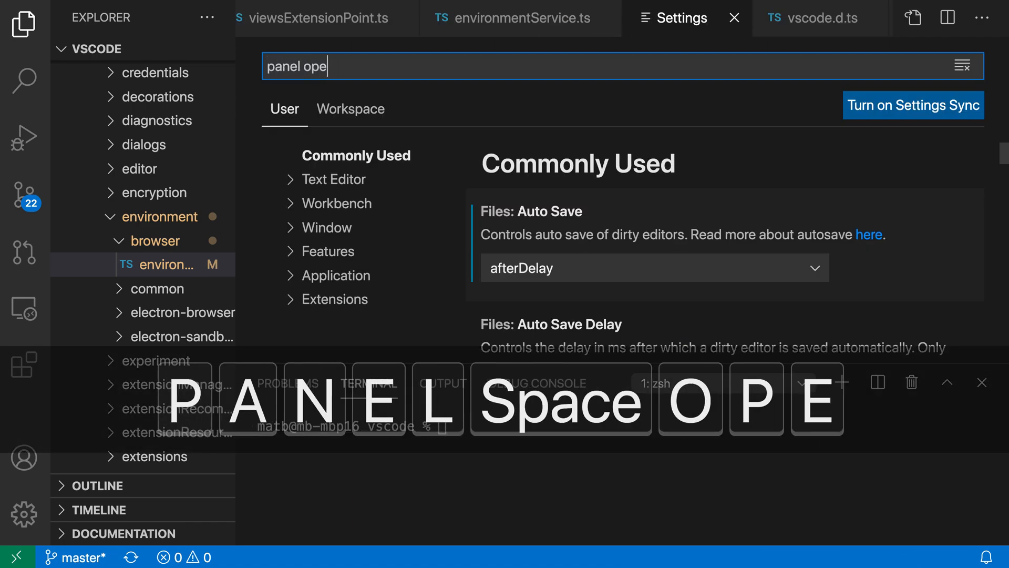
pyautogui.write('ns')
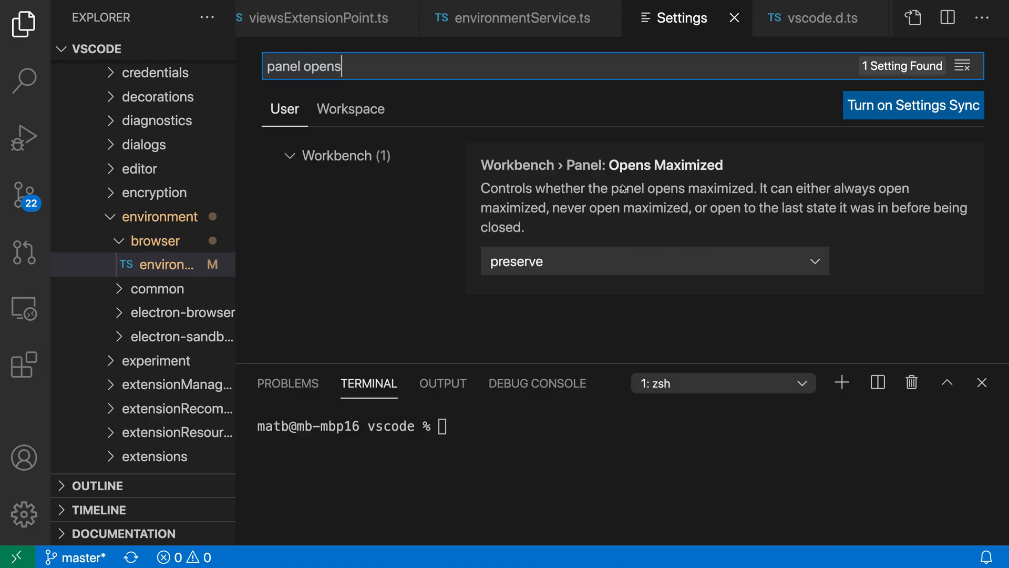
pyautogui.moveTo(752, 199)
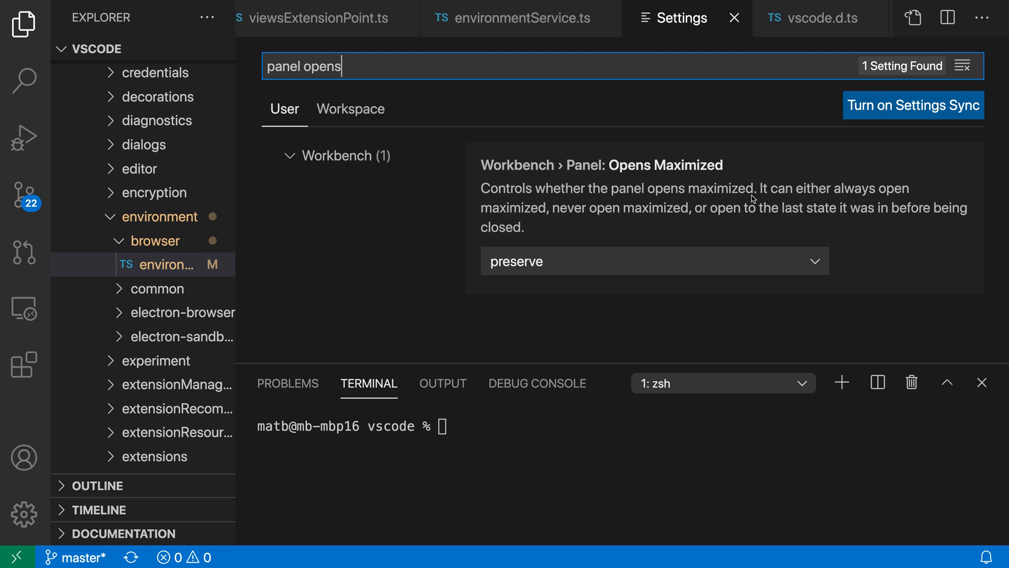
pyautogui.moveTo(528, 267)
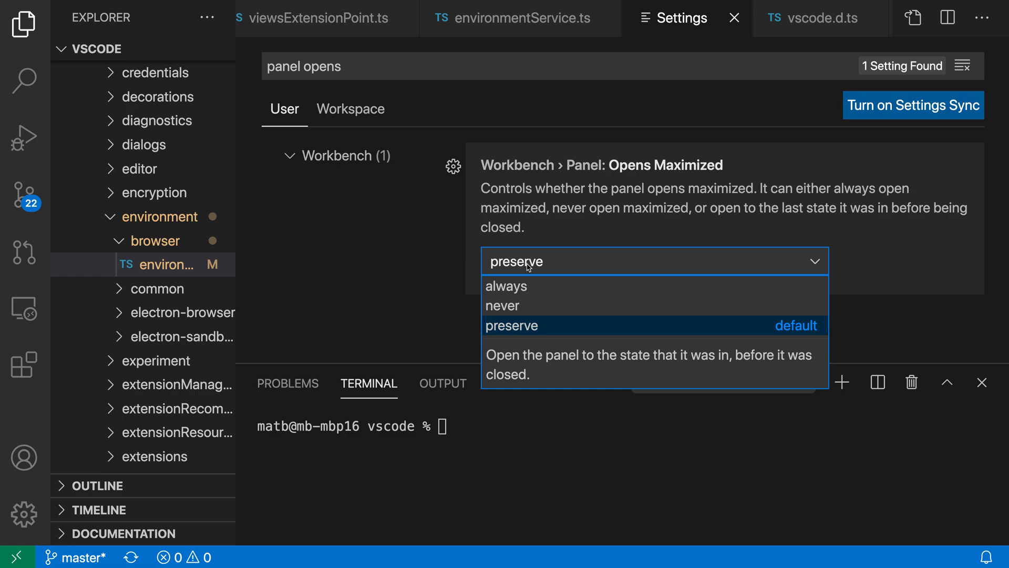
# Set Opens Maximized to never, then maximize and restore the terminal panel.
pyautogui.click(502, 305)
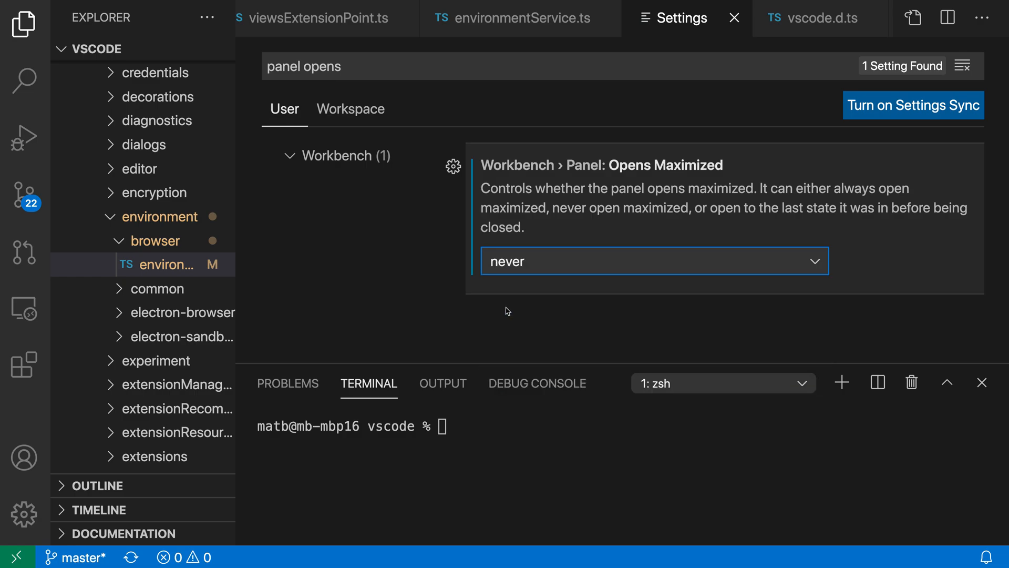
pyautogui.moveTo(529, 443)
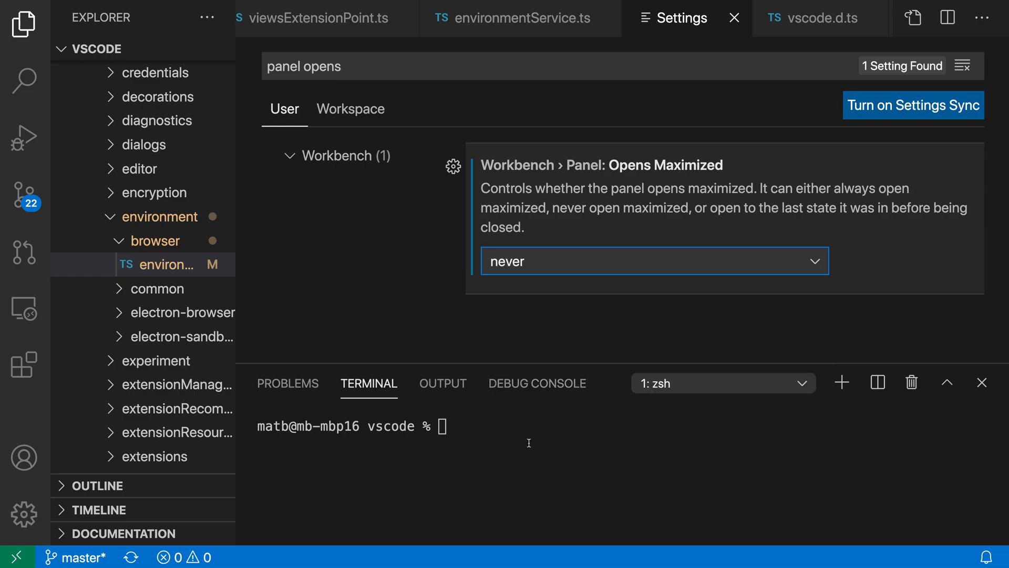
pyautogui.click(527, 443)
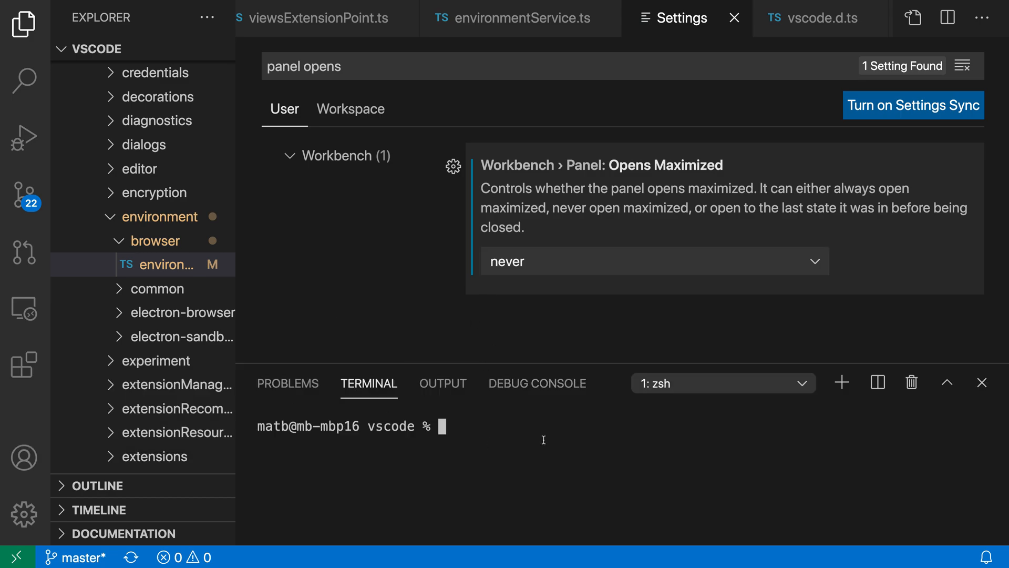
pyautogui.moveTo(841, 435)
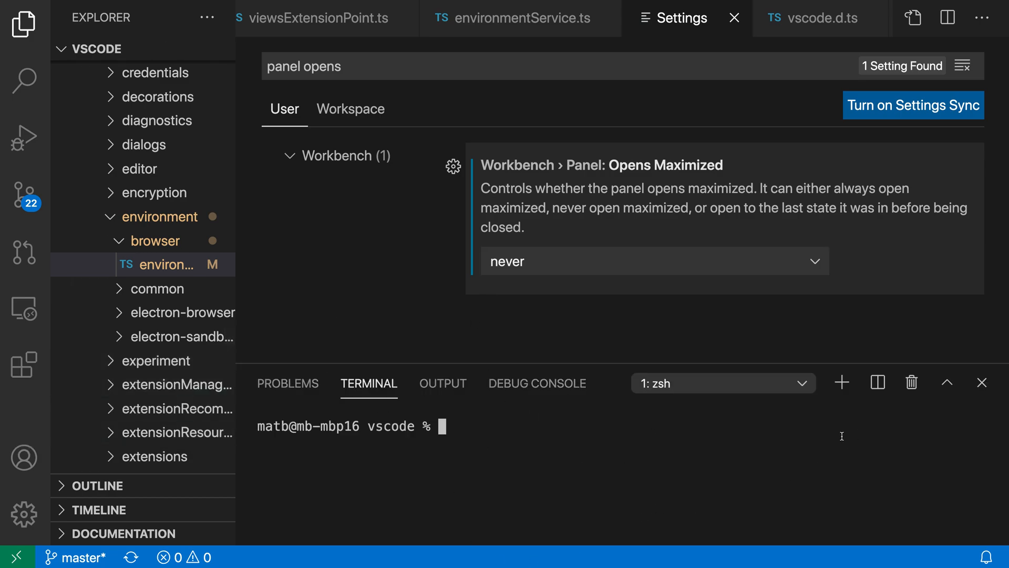
pyautogui.click(946, 383)
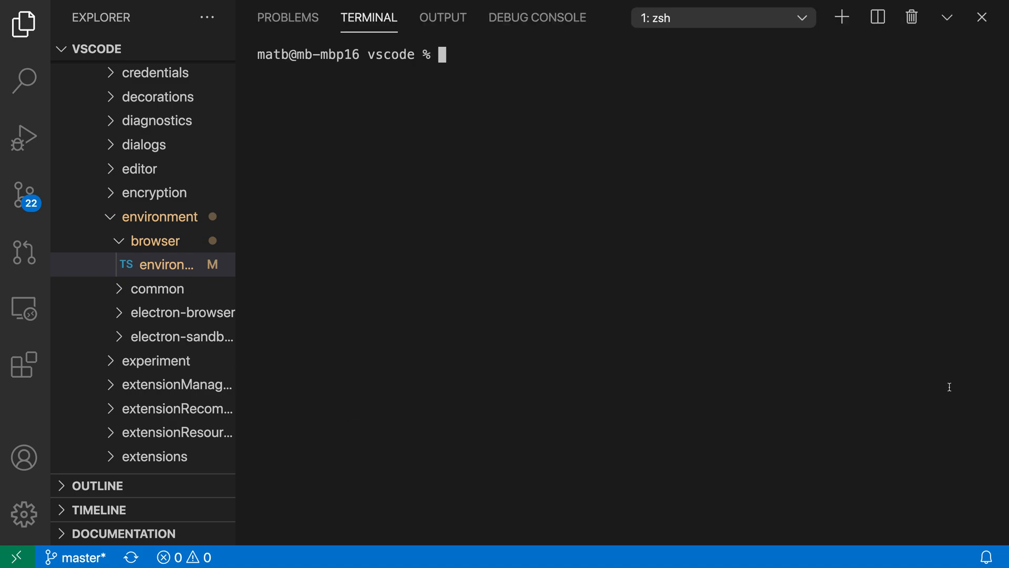
pyautogui.press('cmd')
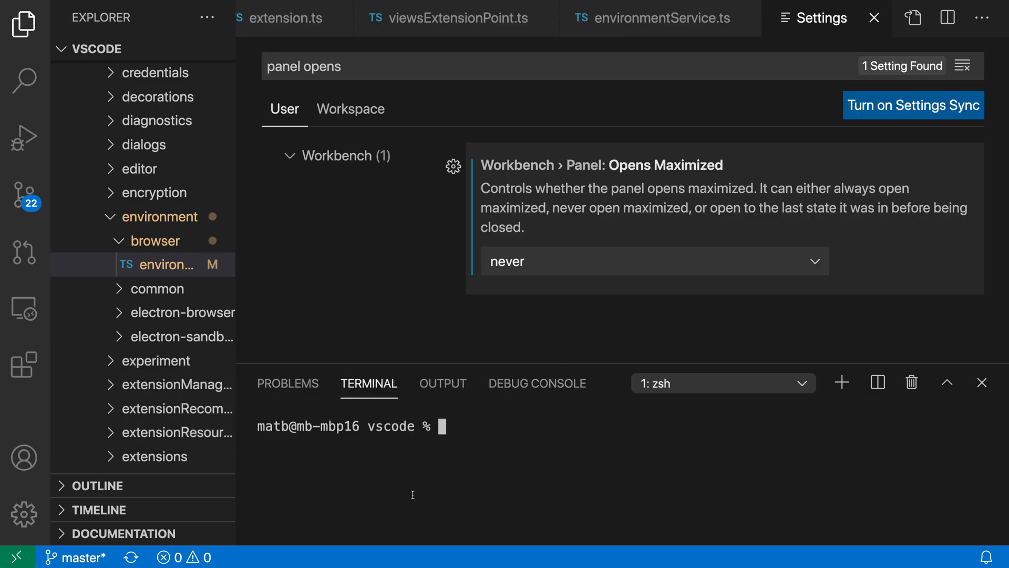
pyautogui.moveTo(577, 443)
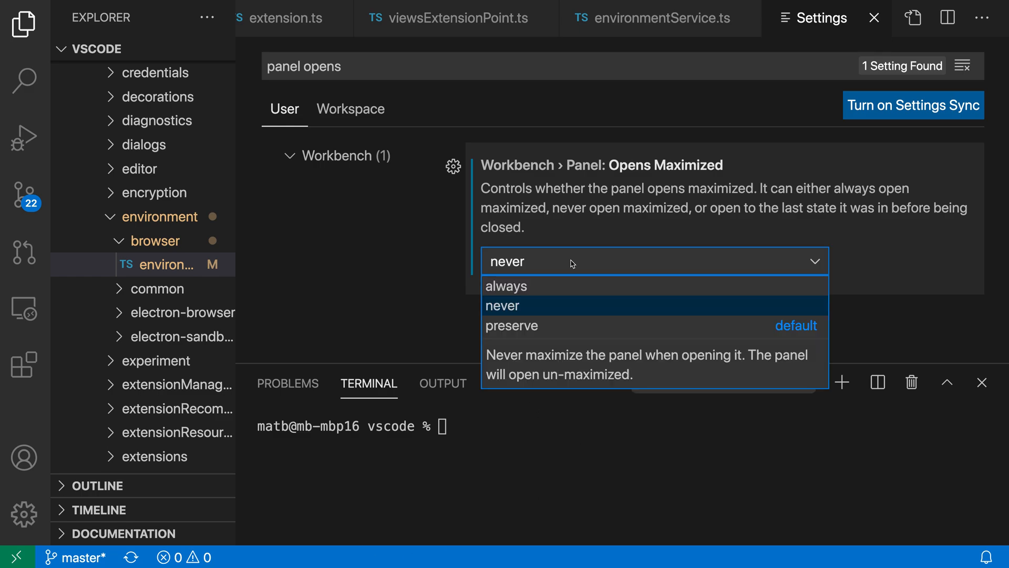
# Set Opens Maximized to always and reopen the terminal so it fills the editor area.
pyautogui.click(506, 286)
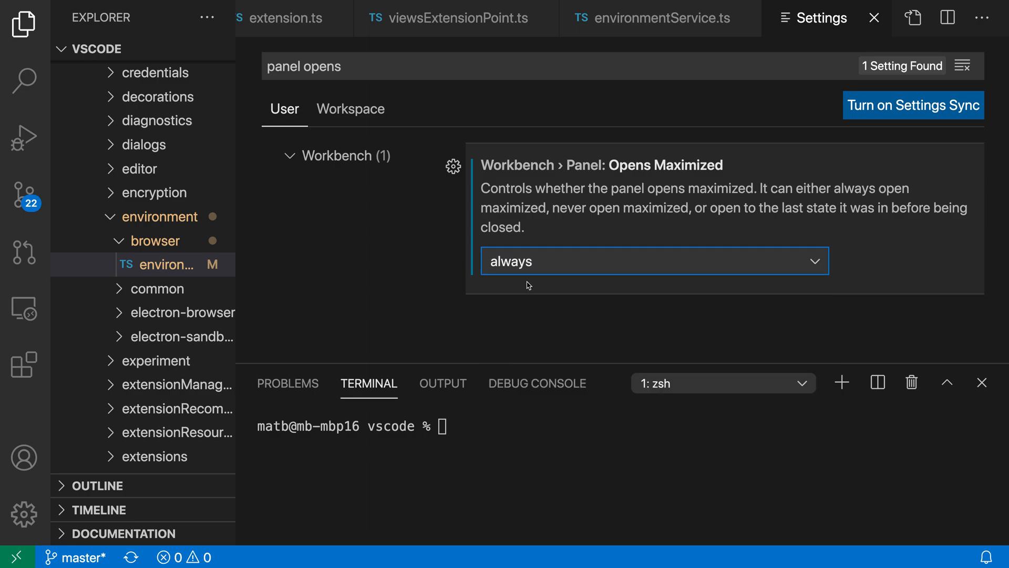
pyautogui.press('cmd+j')
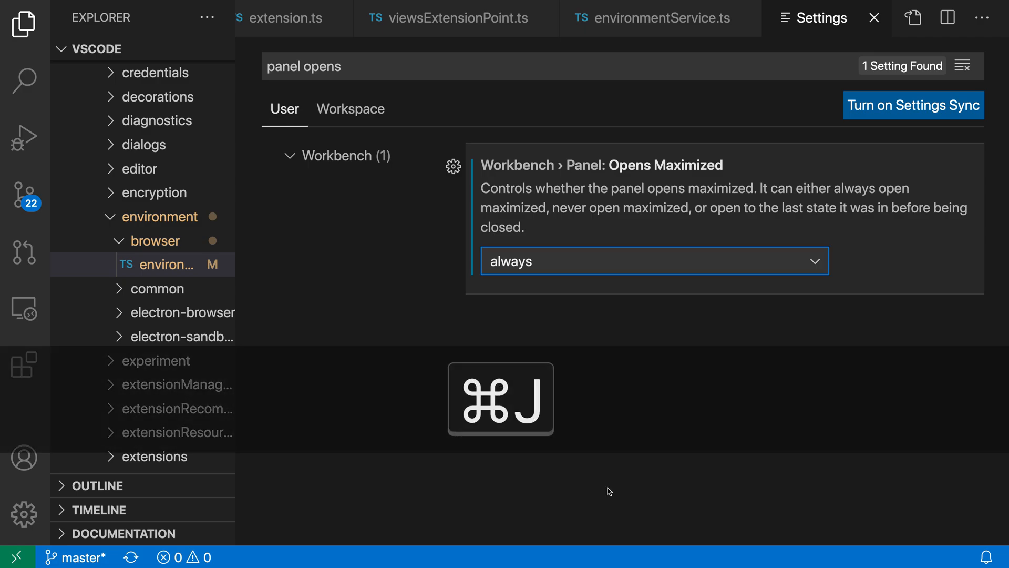
pyautogui.press('cmd+j')
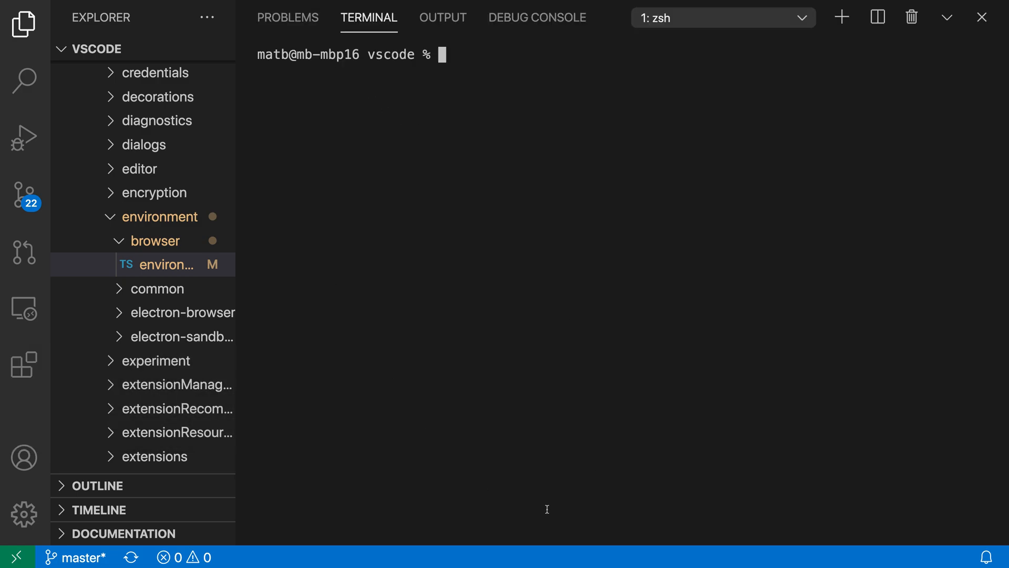
pyautogui.moveTo(873, 432)
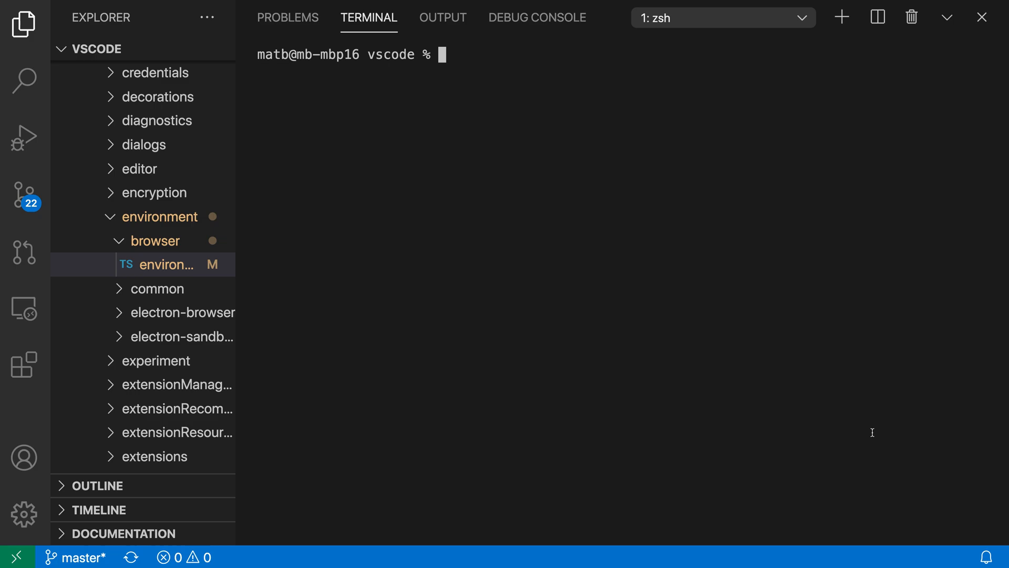